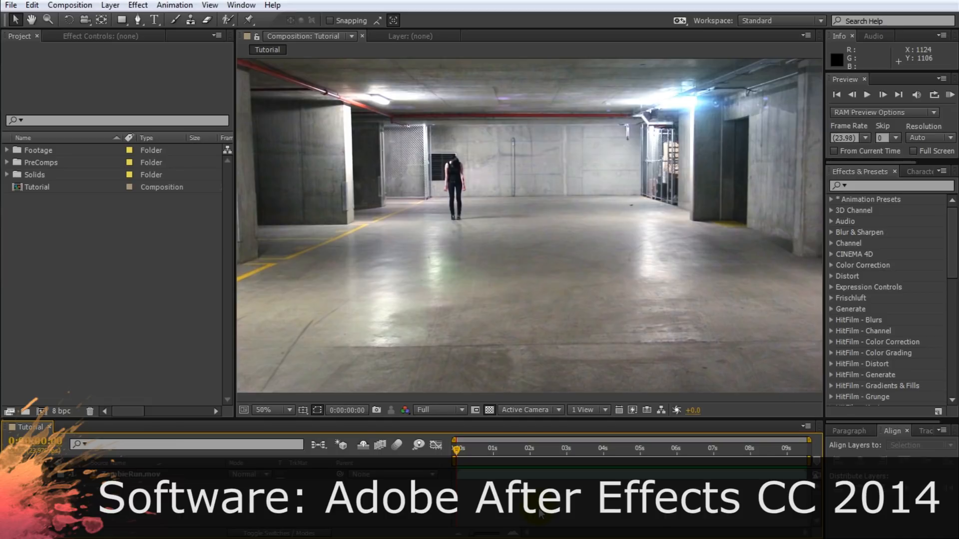
- Scrub the ZombieRun.mov clip up to about six seconds to preview the zombie's run
{"action": "left_click", "coordinate": [867, 95]}
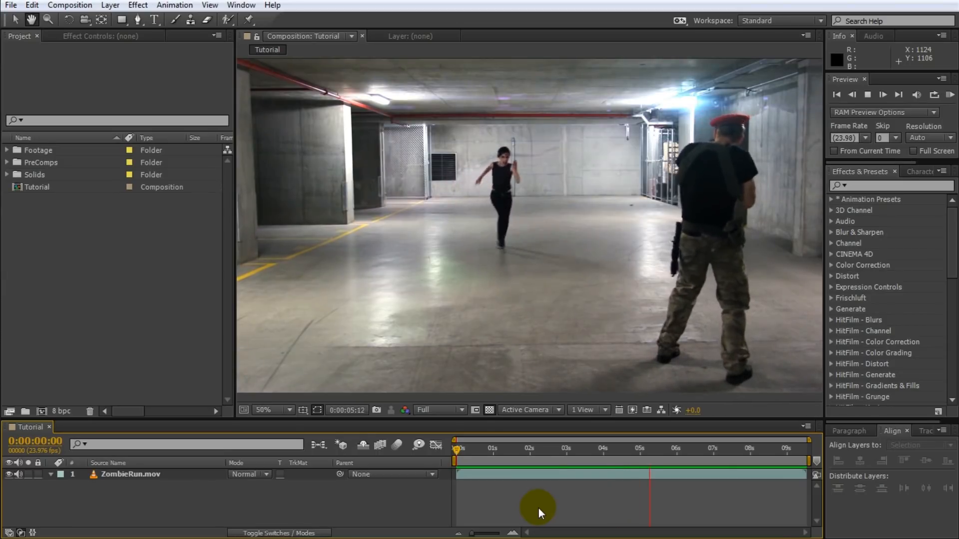
{"action": "left_click_drag", "start_coordinate": [650, 457], "coordinate": [724, 457]}
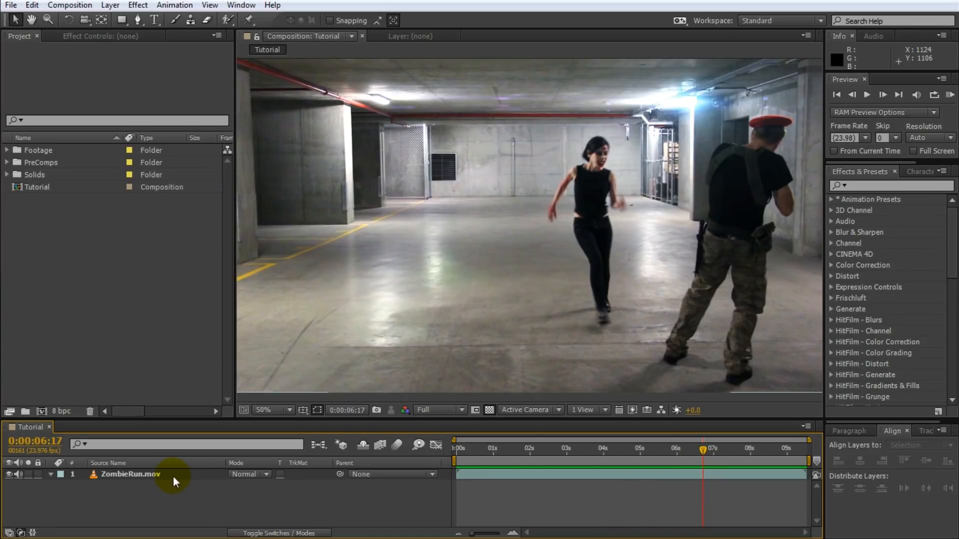
- Right-click the ZombieRun.mov layer to reach its Time submenu options
{"action": "right_click", "coordinate": [131, 474]}
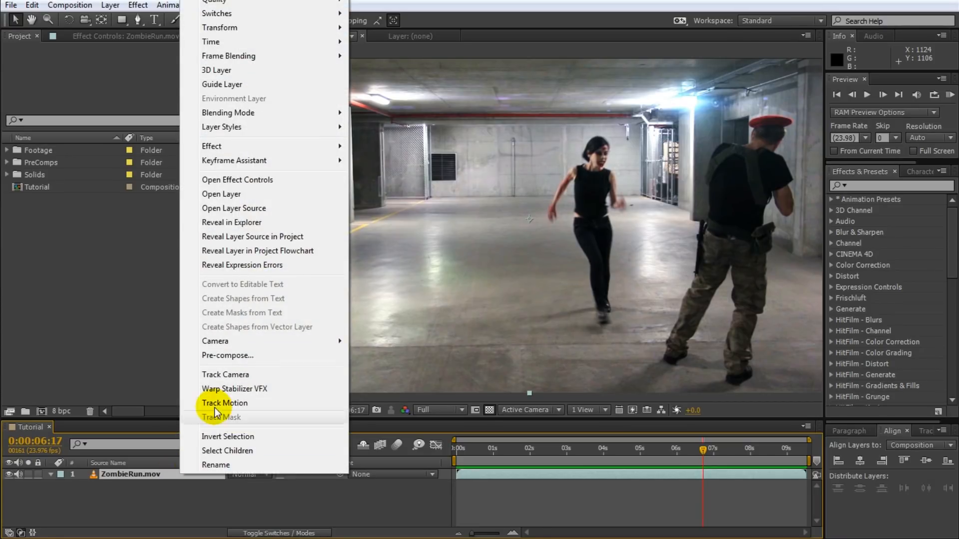
{"action": "mouse_move", "coordinate": [211, 41]}
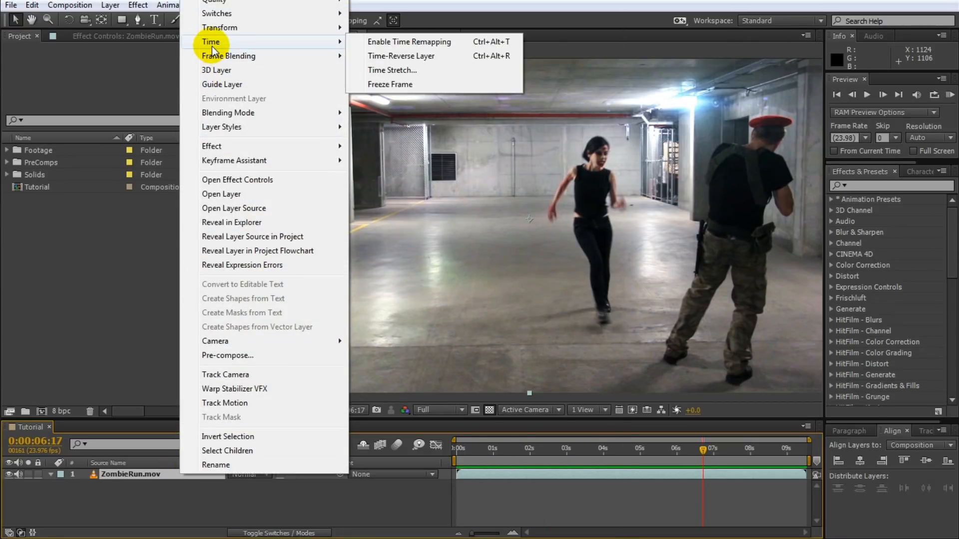
{"action": "mouse_move", "coordinate": [462, 70]}
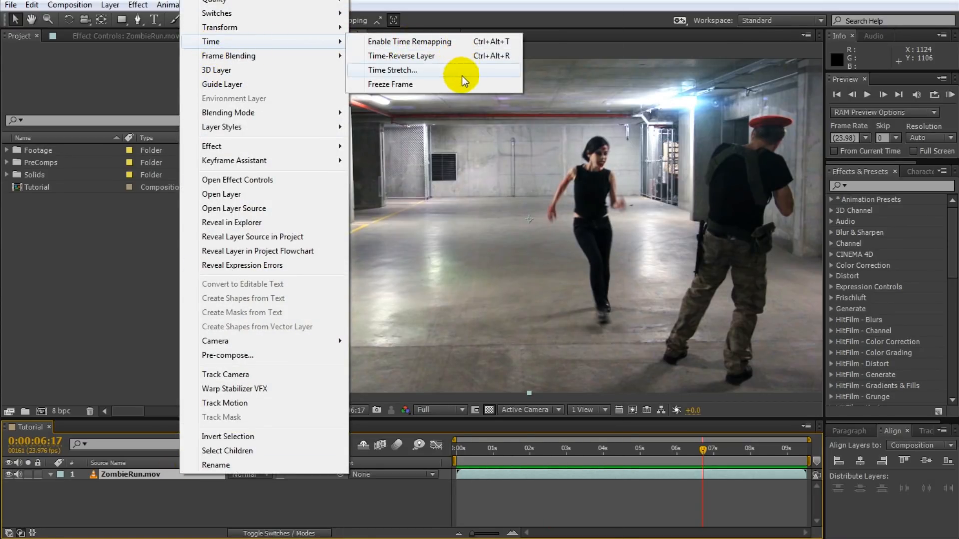
{"action": "mouse_move", "coordinate": [449, 85]}
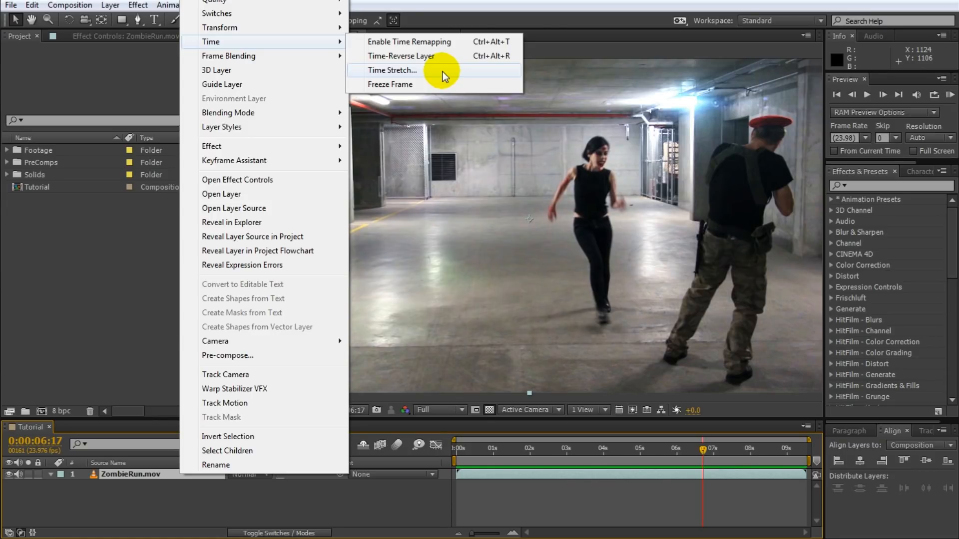
{"action": "mouse_move", "coordinate": [450, 57]}
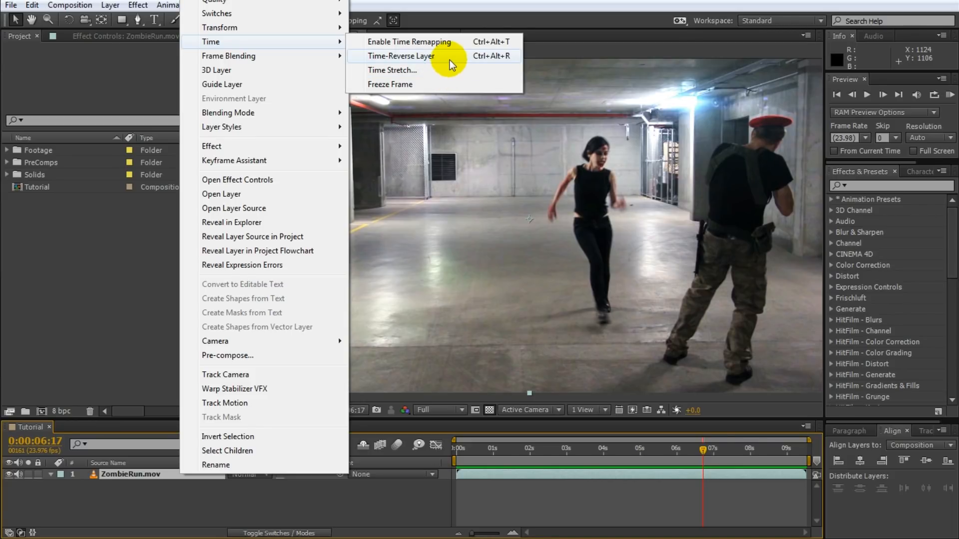
{"action": "mouse_move", "coordinate": [447, 70]}
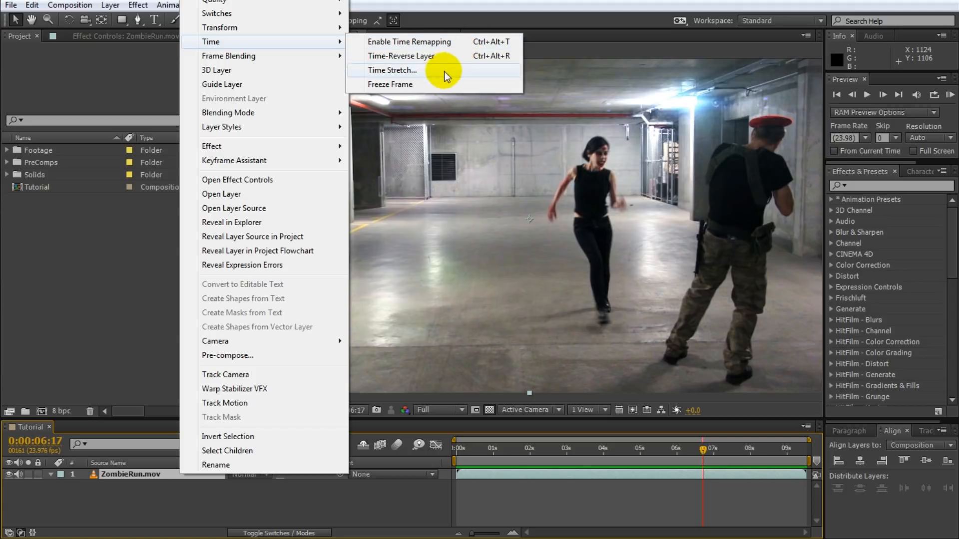
{"action": "mouse_move", "coordinate": [466, 41]}
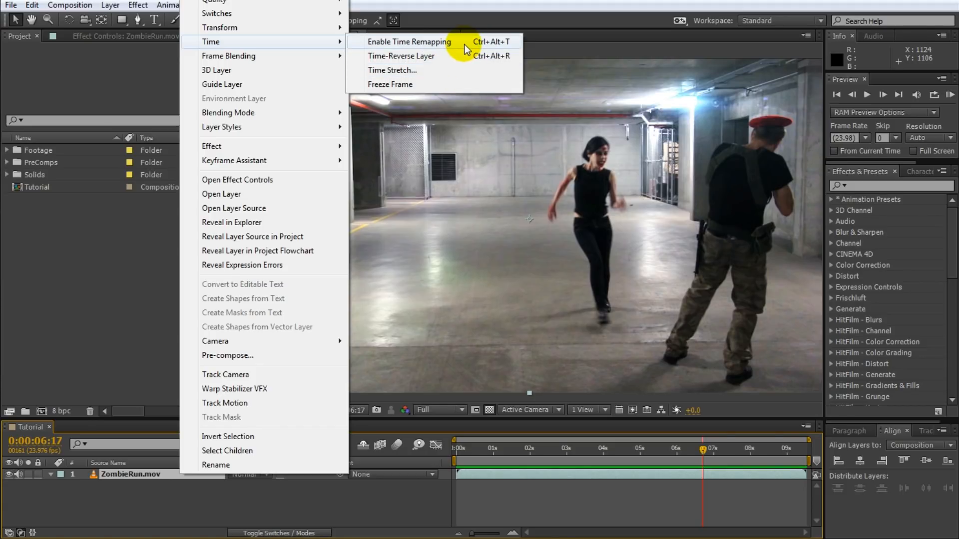
- Enable Time Remapping on ZombieRun.mov and check the end keyframe near six seconds
{"action": "left_click", "coordinate": [409, 42]}
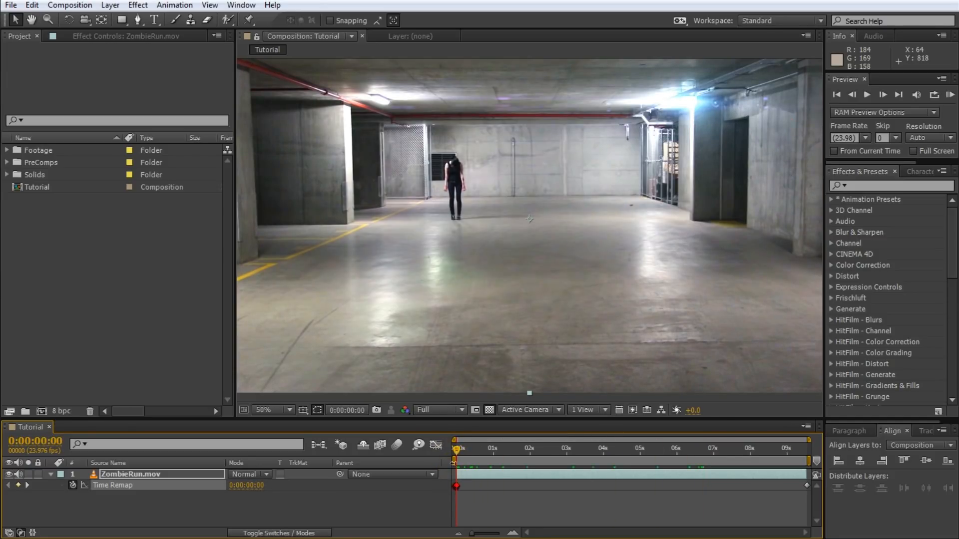
{"action": "left_click", "coordinate": [455, 486]}
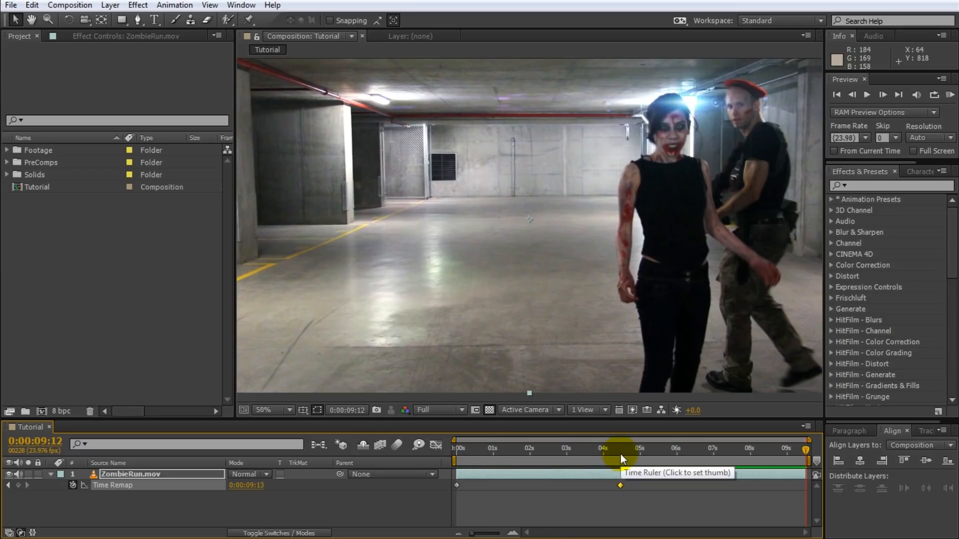
{"action": "left_click", "coordinate": [689, 449]}
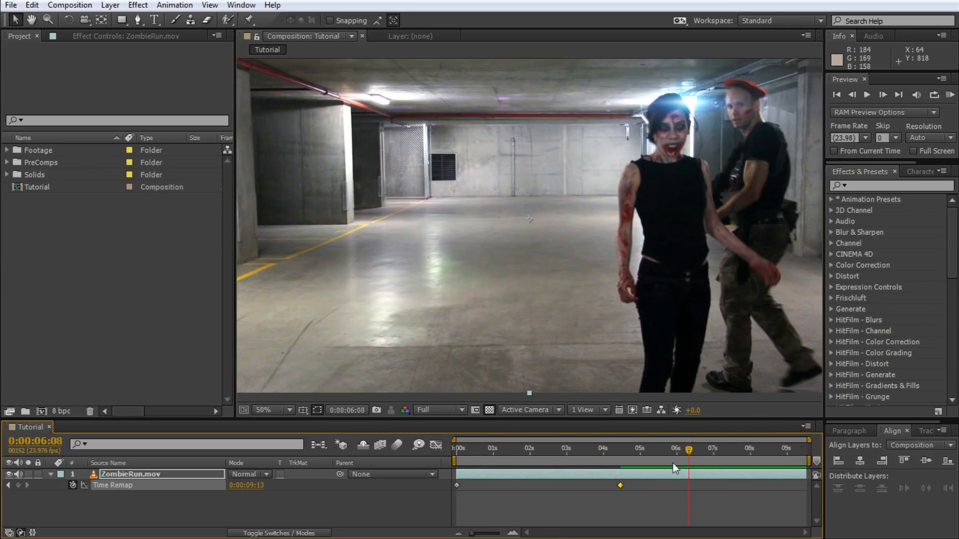
{"action": "left_click", "coordinate": [454, 447]}
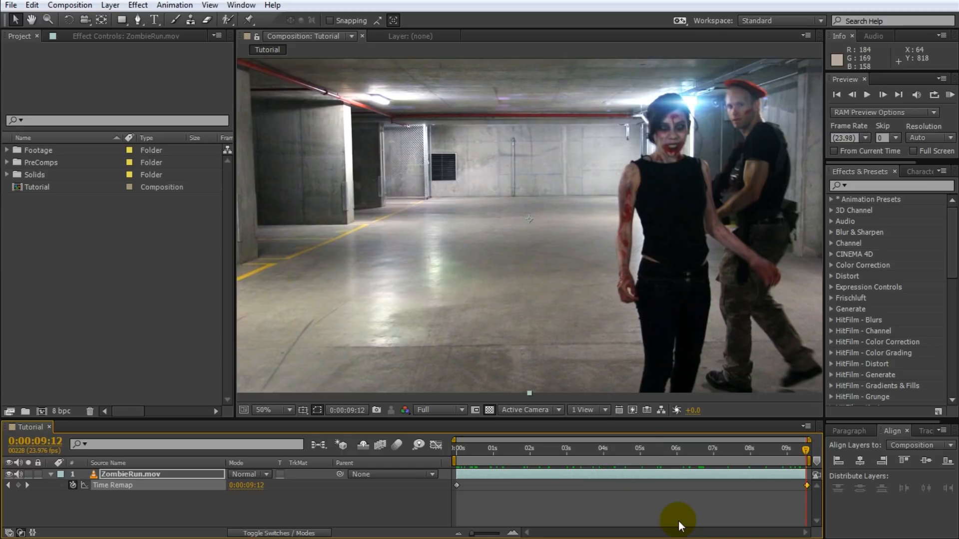
- Add a Time Remap keyframe near three seconds and drag the later keyframe earlier
{"action": "left_click", "coordinate": [564, 448]}
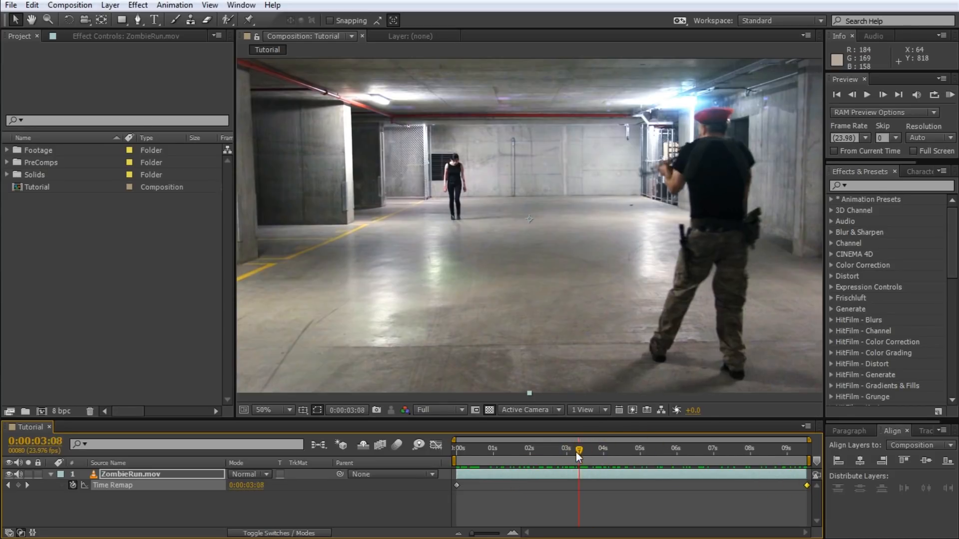
{"action": "left_click_drag", "start_coordinate": [577, 449], "coordinate": [599, 448]}
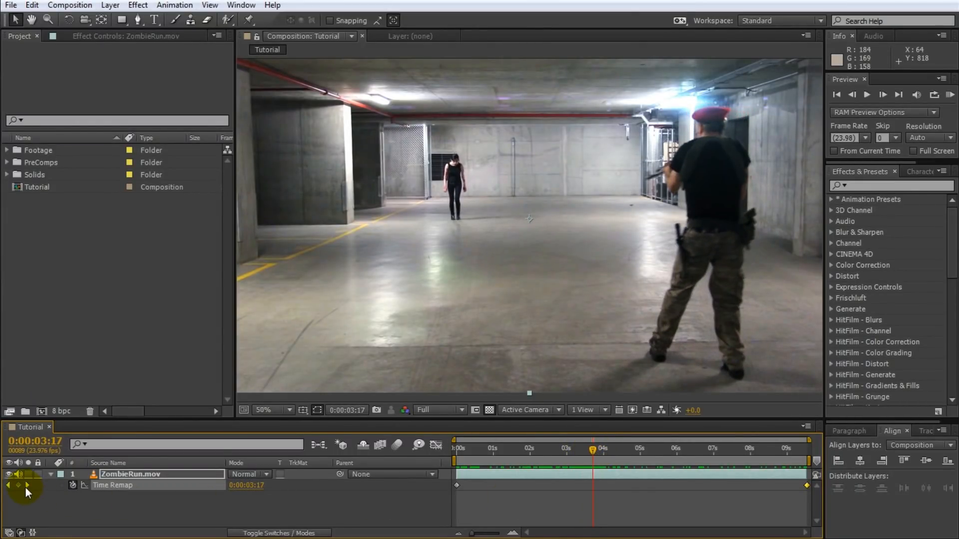
{"action": "left_click", "coordinate": [616, 449]}
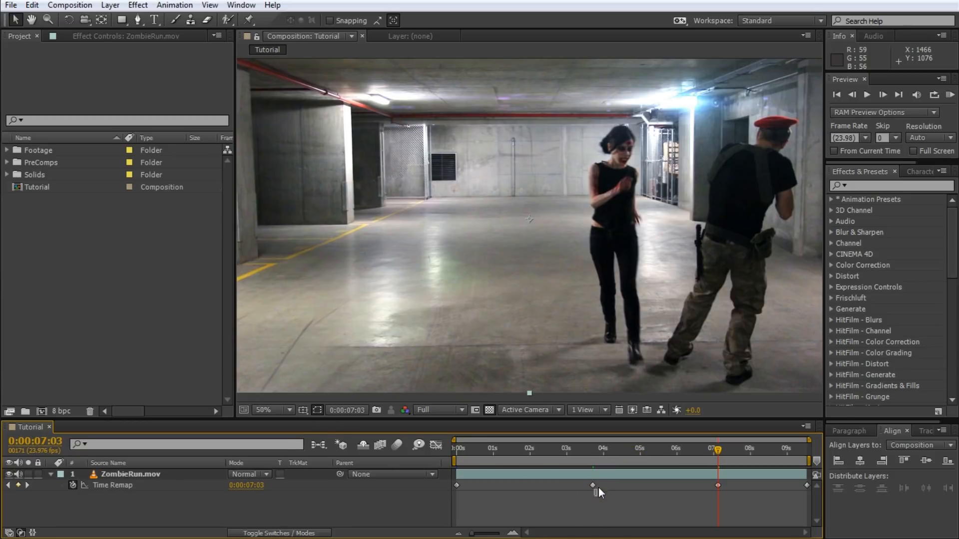
{"action": "left_click_drag", "start_coordinate": [593, 485], "coordinate": [717, 476]}
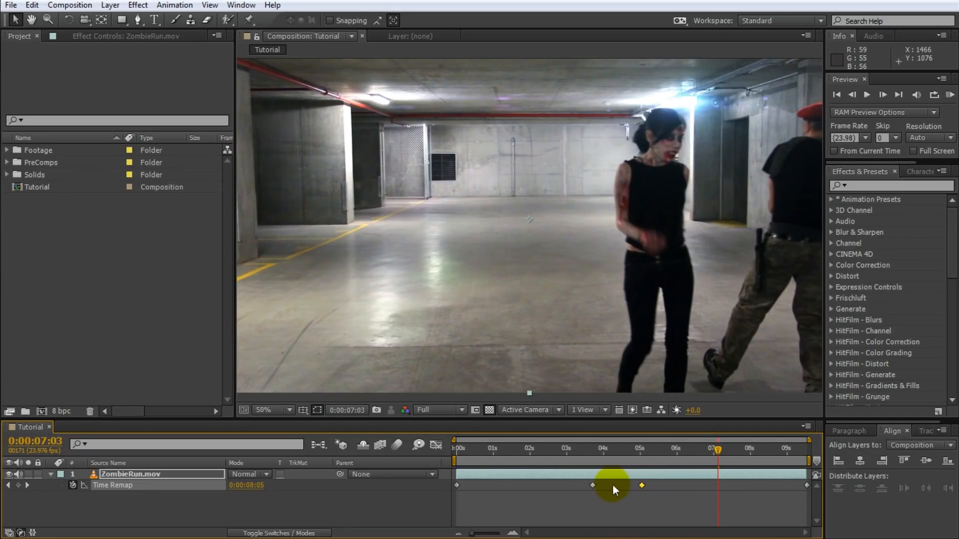
{"action": "left_click_drag", "start_coordinate": [611, 485], "coordinate": [623, 485]}
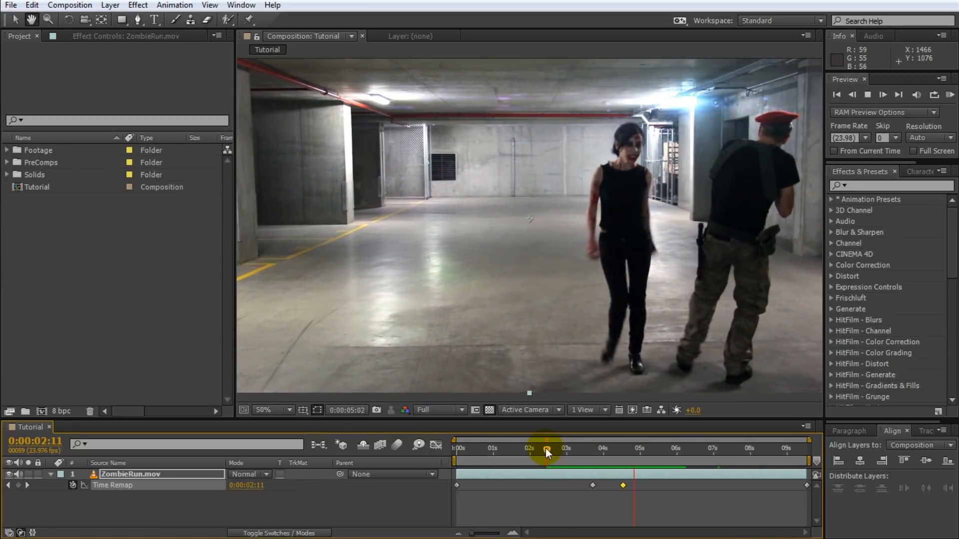
- Preview the run around five seconds and shift a later Time Remap keyframe earlier
{"action": "left_click", "coordinate": [675, 448]}
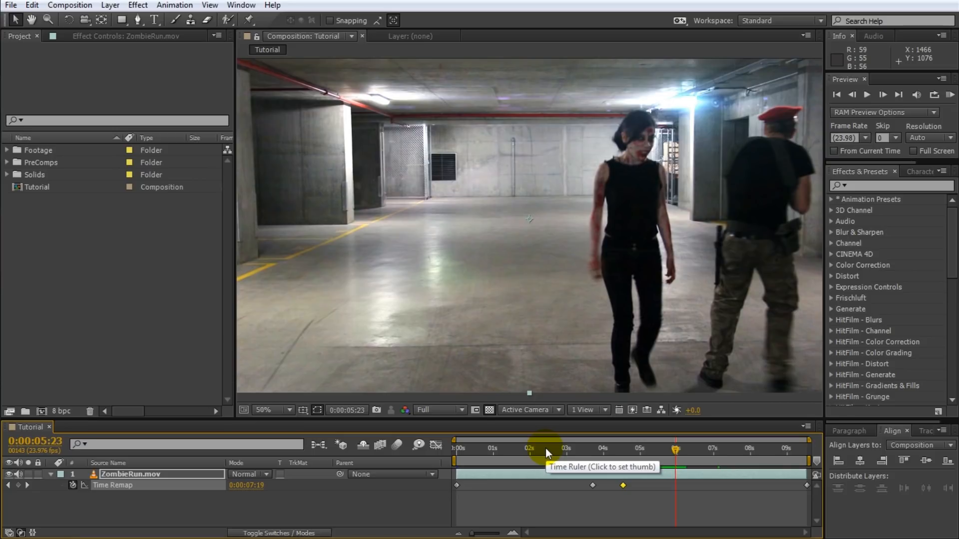
{"action": "left_click", "coordinate": [663, 449]}
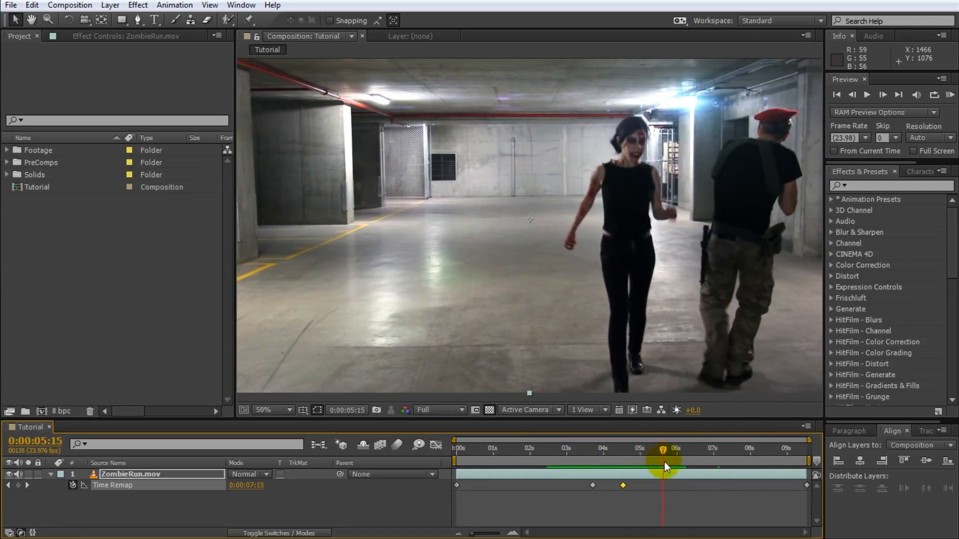
{"action": "left_click_drag", "start_coordinate": [664, 468], "coordinate": [673, 486]}
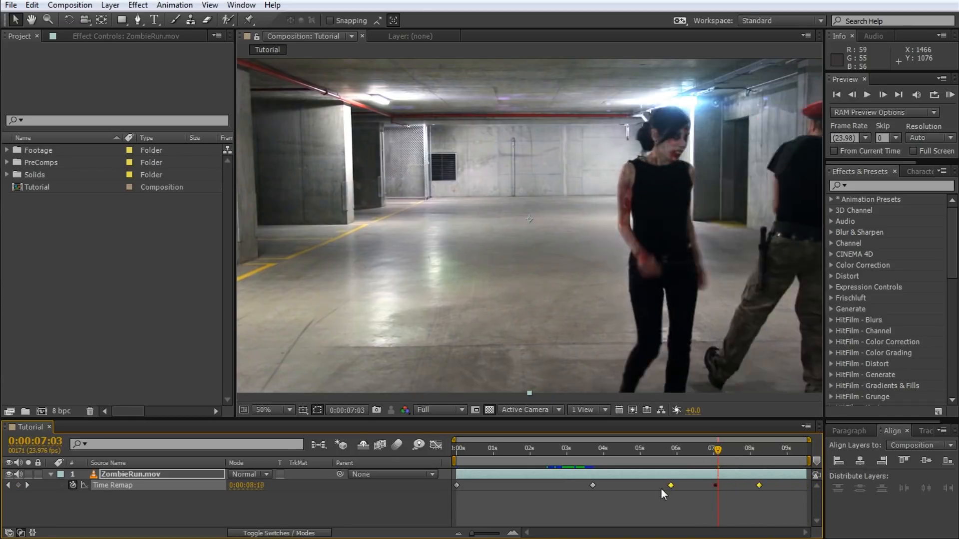
{"action": "left_click_drag", "start_coordinate": [670, 485], "coordinate": [593, 485]}
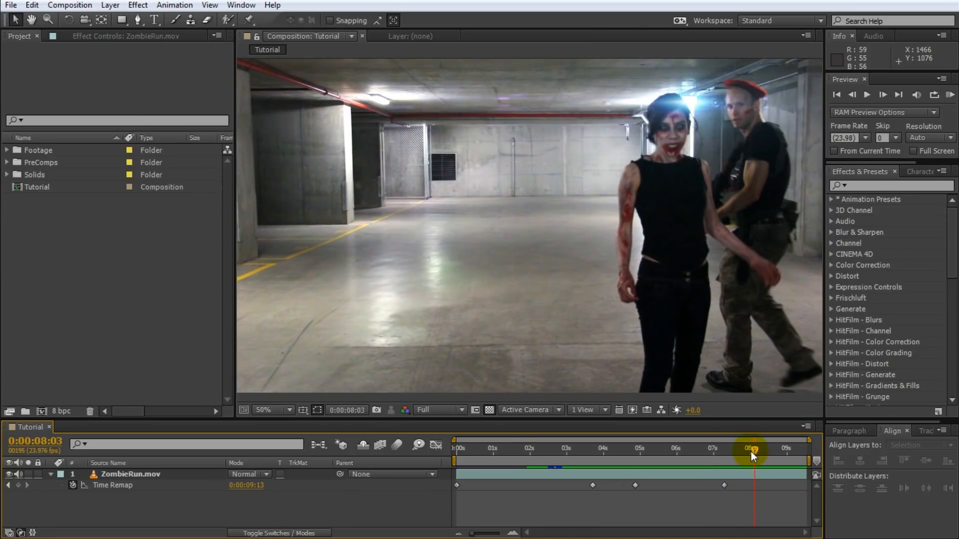
- Shift a Time Remap keyframe later and add another just before five seconds
{"action": "left_click_drag", "start_coordinate": [754, 455], "coordinate": [789, 456]}
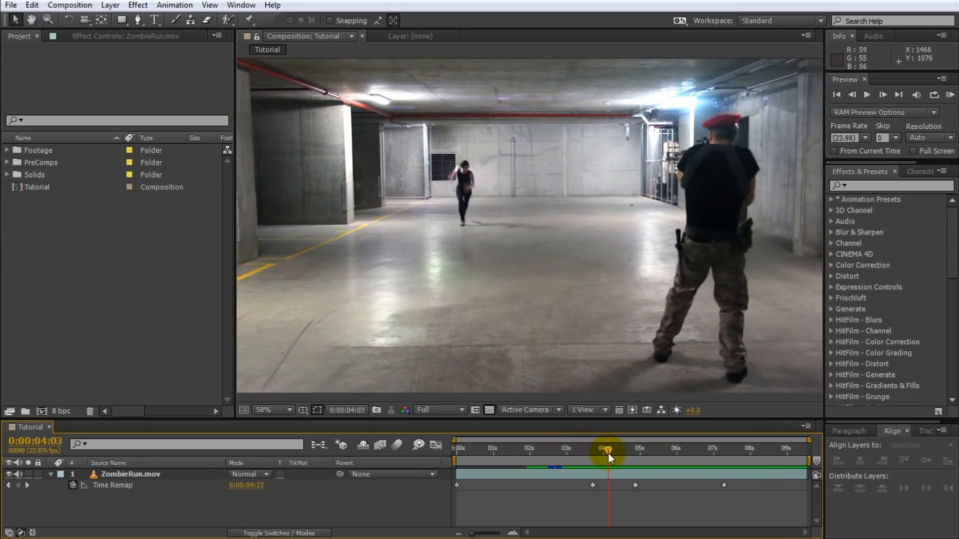
{"action": "left_click_drag", "start_coordinate": [608, 456], "coordinate": [617, 456]}
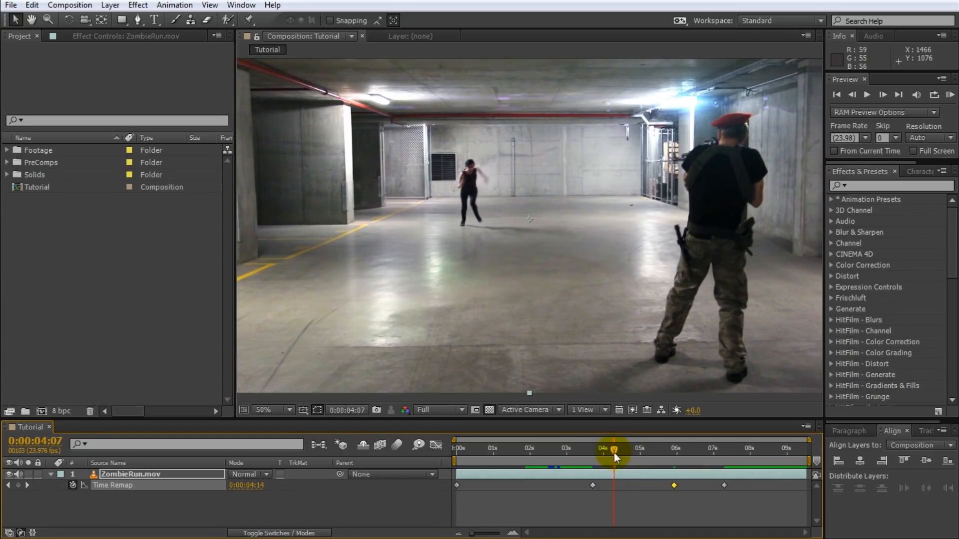
{"action": "left_click_drag", "start_coordinate": [615, 458], "coordinate": [619, 457]}
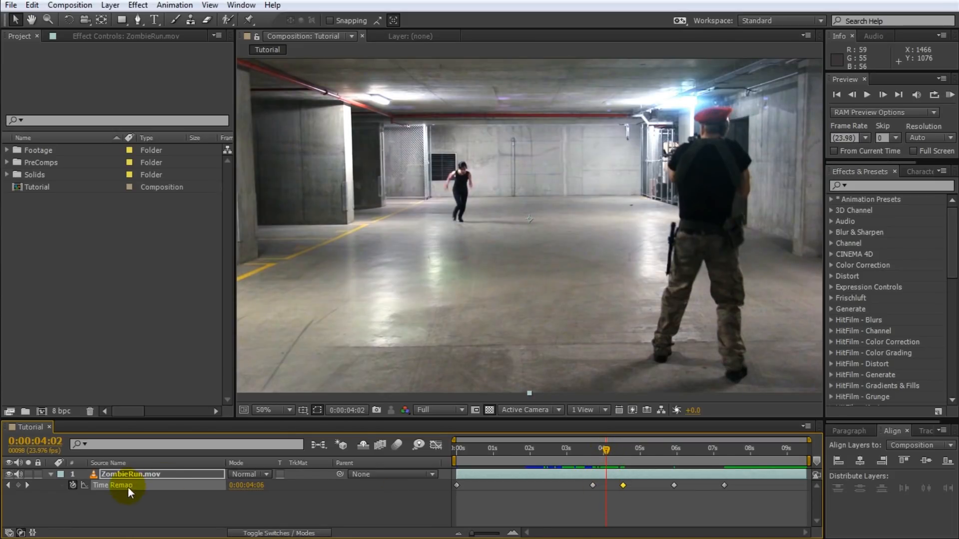
{"action": "left_click", "coordinate": [605, 485]}
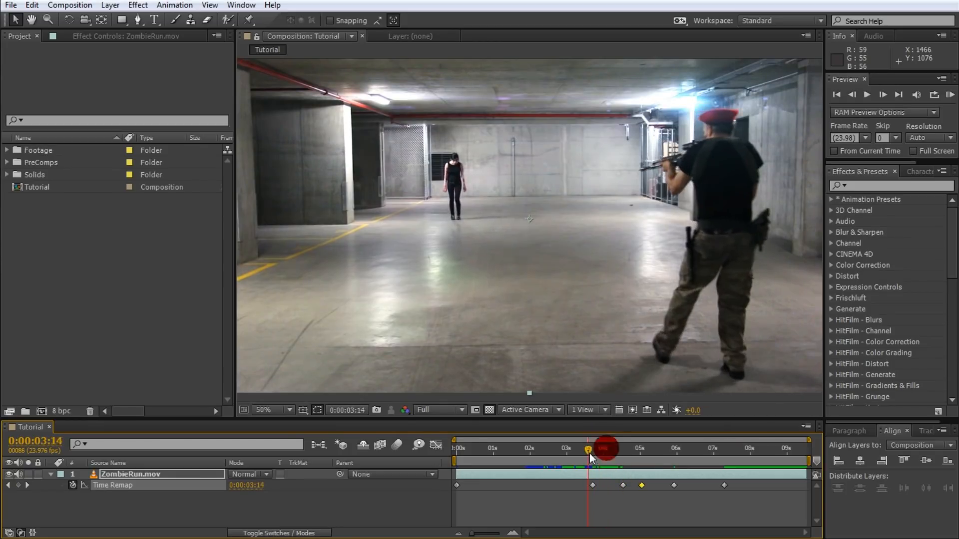
- Scrub the retimed run between about two and five seconds to check it
{"action": "left_click_drag", "start_coordinate": [605, 449], "coordinate": [615, 449]}
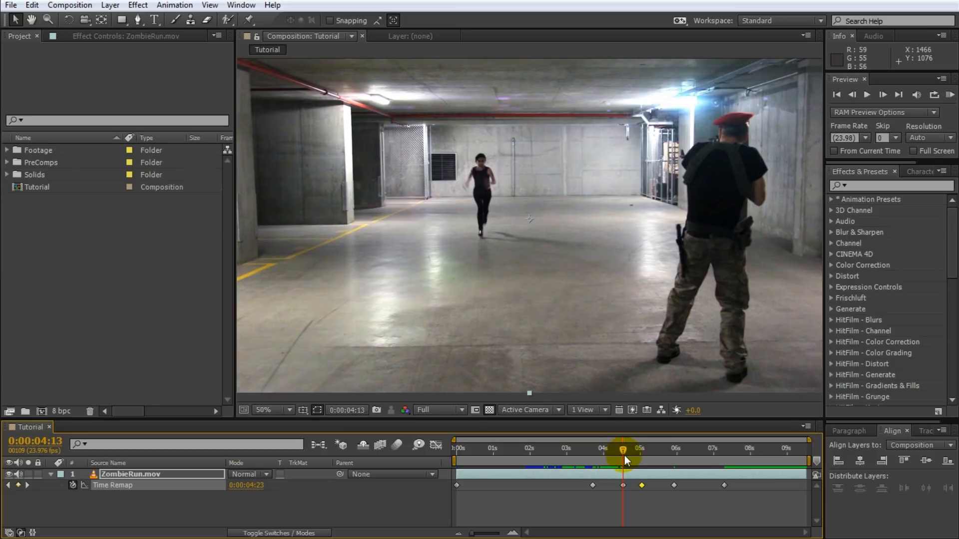
{"action": "left_click_drag", "start_coordinate": [623, 451], "coordinate": [633, 452]}
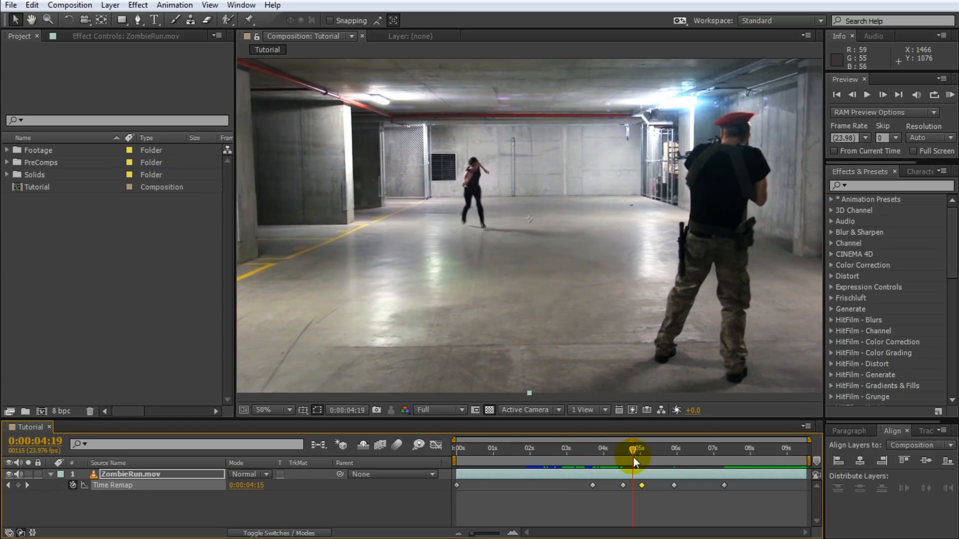
{"action": "left_click_drag", "start_coordinate": [633, 448], "coordinate": [641, 448]}
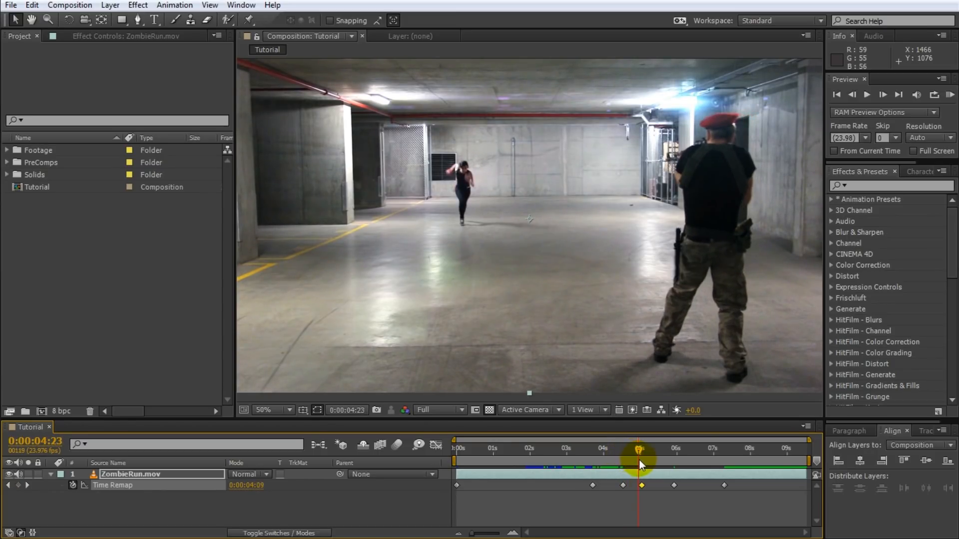
{"action": "left_click_drag", "start_coordinate": [640, 460], "coordinate": [662, 460]}
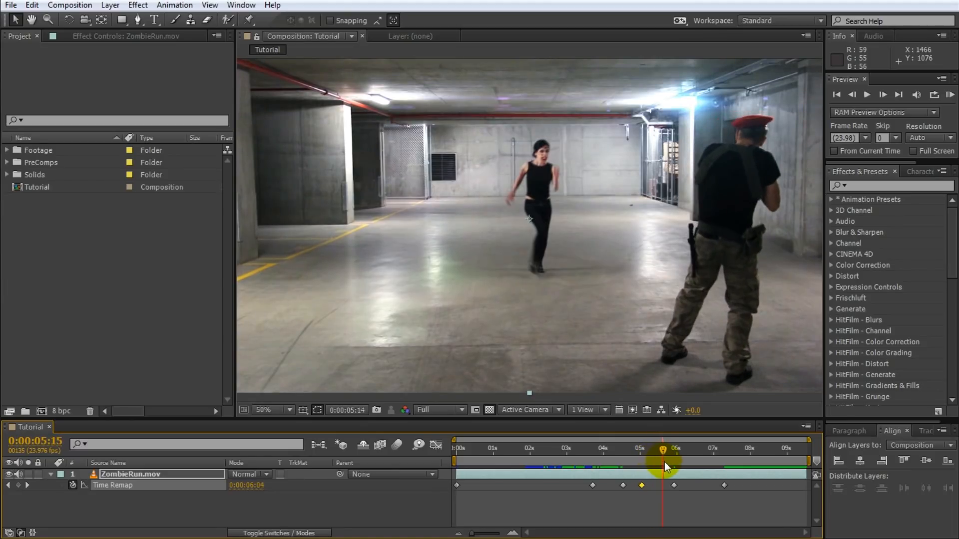
{"action": "left_click_drag", "start_coordinate": [662, 462], "coordinate": [640, 461]}
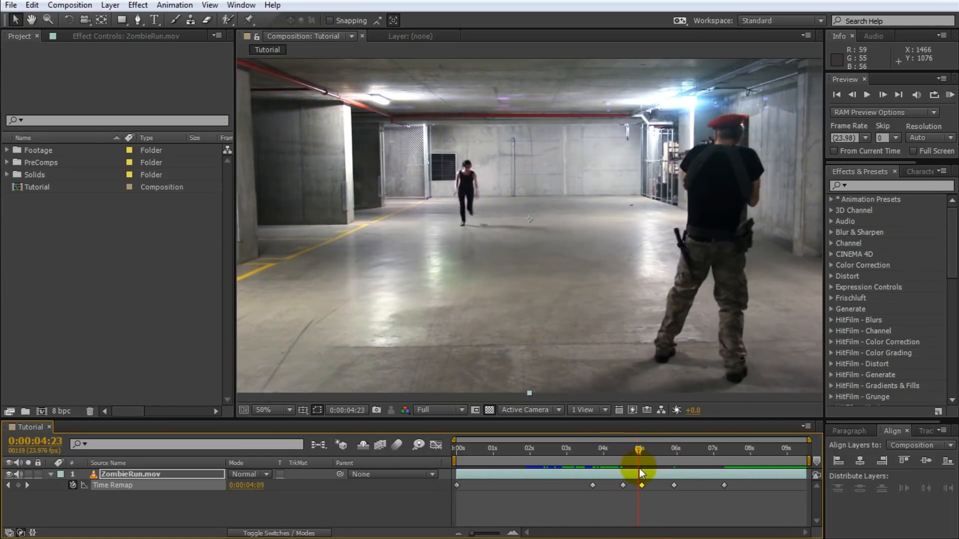
{"action": "left_click_drag", "start_coordinate": [640, 460], "coordinate": [523, 460]}
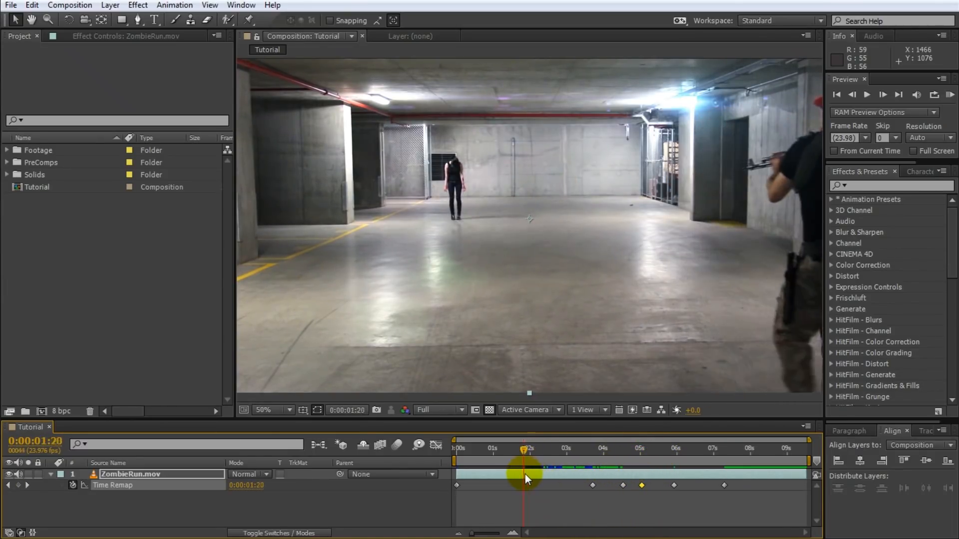
{"action": "left_click_drag", "start_coordinate": [527, 477], "coordinate": [596, 477]}
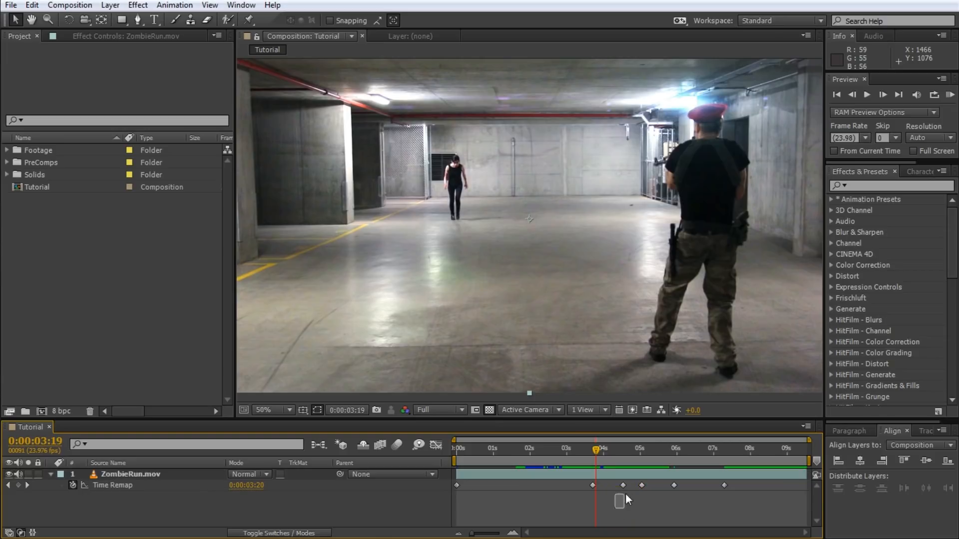
- Trim Time Remap to four keyframes and move back to about two seconds
{"action": "left_click", "coordinate": [623, 485]}
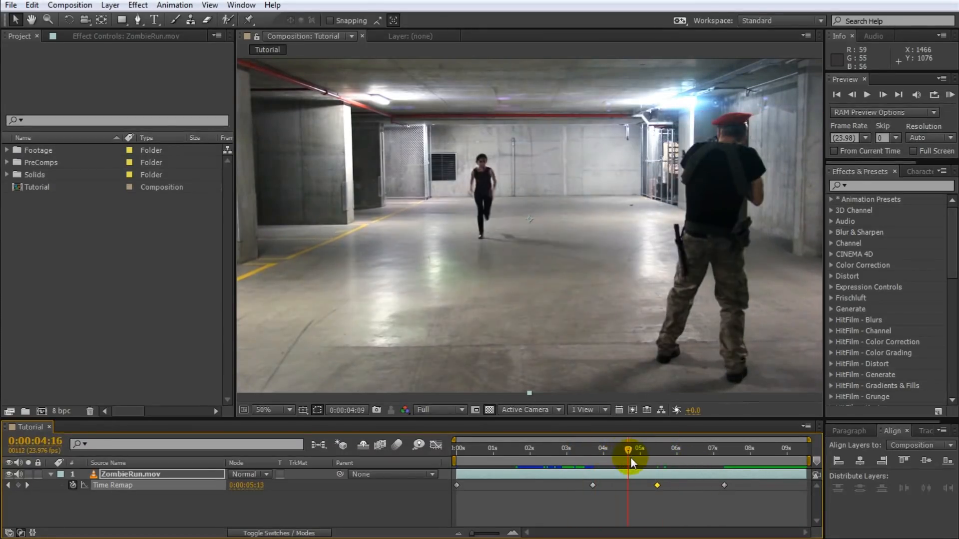
{"action": "left_click_drag", "start_coordinate": [626, 449], "coordinate": [540, 450]}
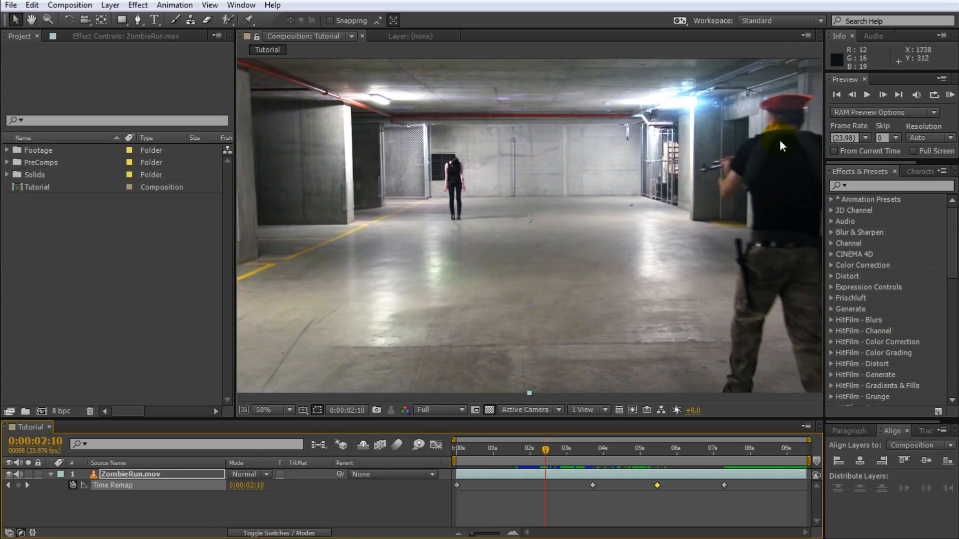
{"action": "mouse_move", "coordinate": [758, 315]}
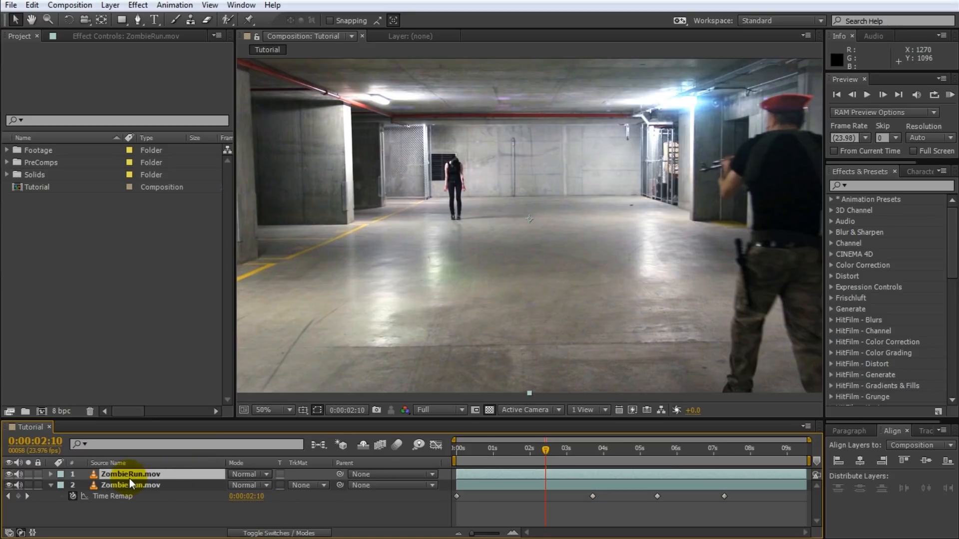
- Rename the top ZombieRun layer copy to 'Tobias'
{"action": "left_click", "coordinate": [51, 474]}
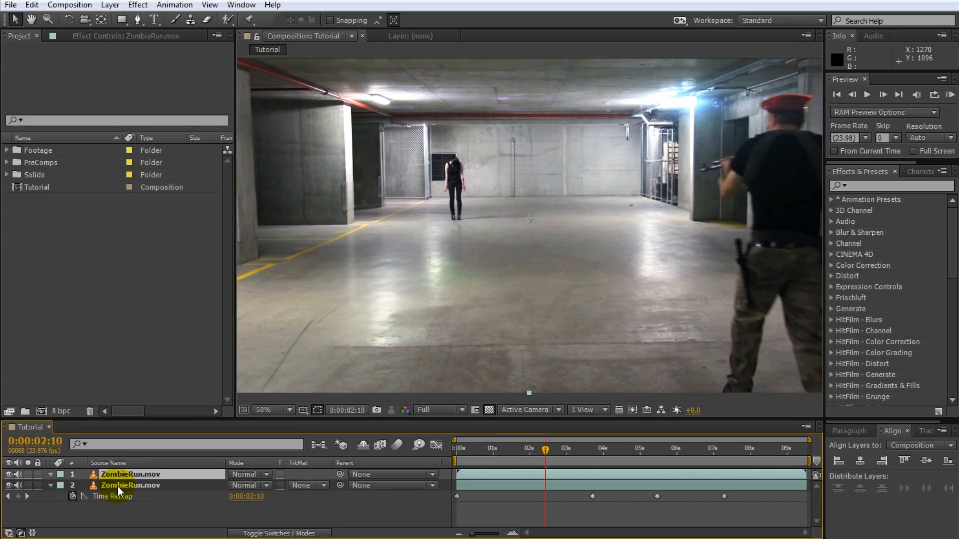
{"action": "type", "text": "Tobia"}
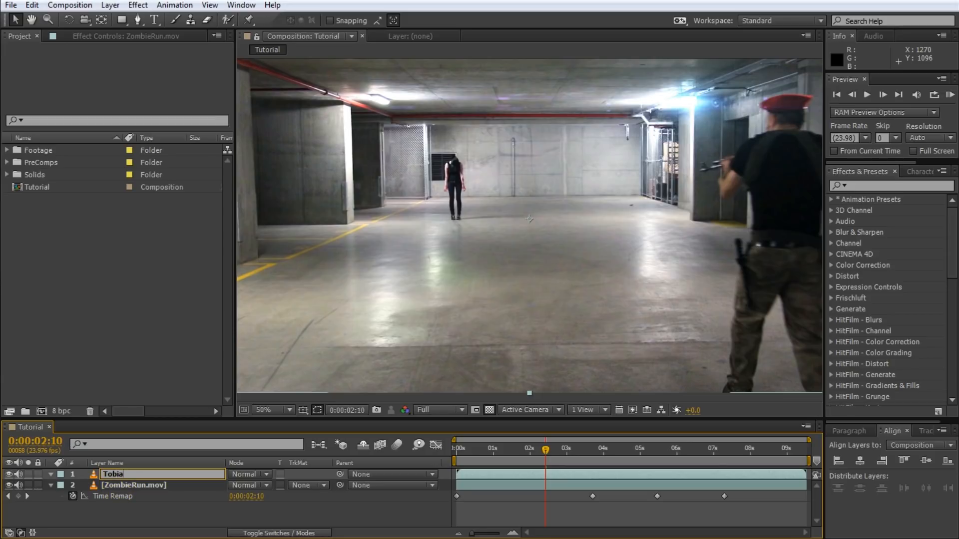
{"action": "left_click", "coordinate": [113, 475]}
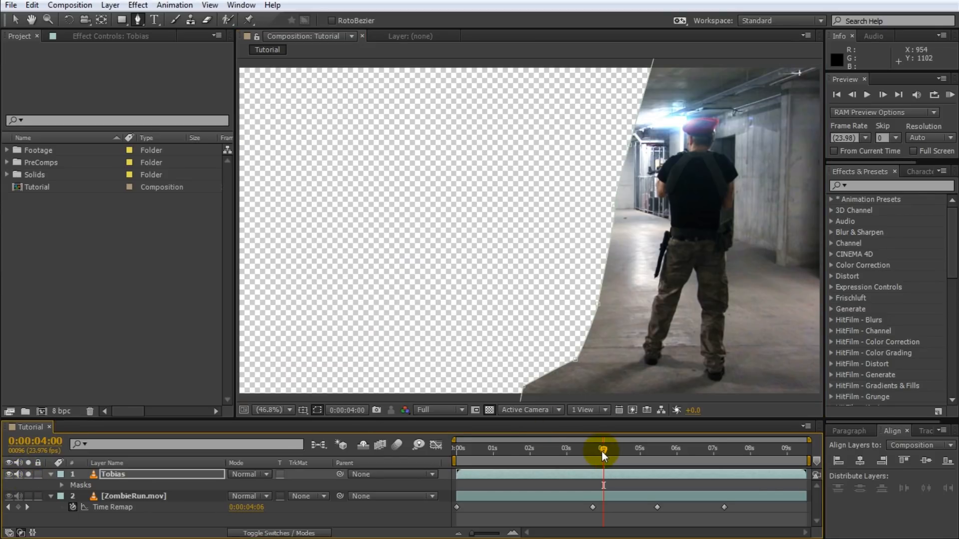
- Scrub the composite between three and seven seconds, checking the soldier overlay near five
{"action": "left_click_drag", "start_coordinate": [602, 451], "coordinate": [560, 452]}
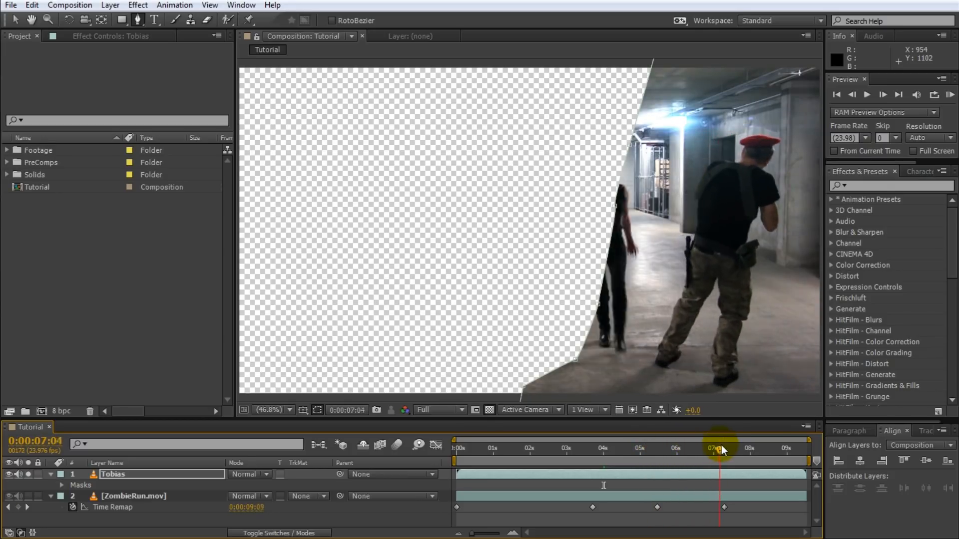
{"action": "left_click_drag", "start_coordinate": [719, 449], "coordinate": [566, 449]}
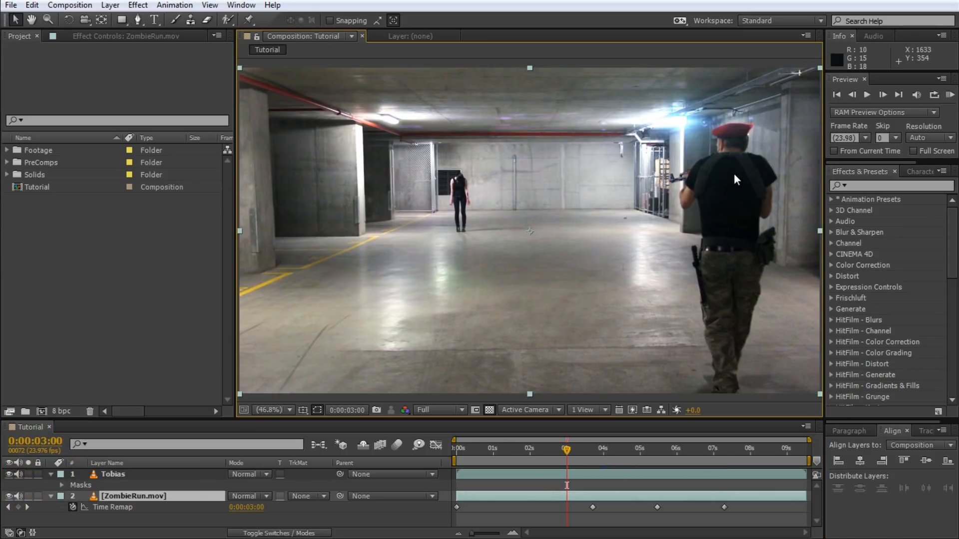
{"action": "left_click_drag", "start_coordinate": [566, 448], "coordinate": [590, 449]}
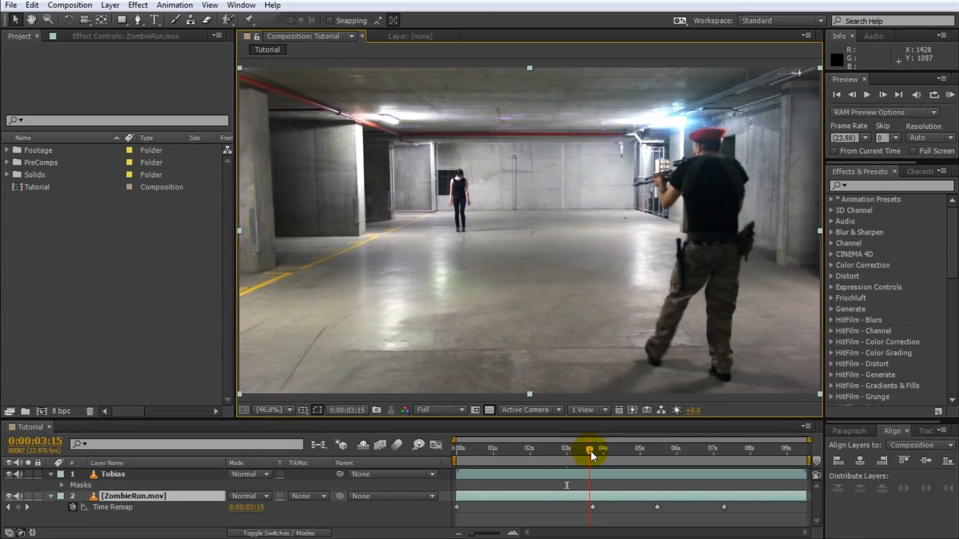
{"action": "left_click_drag", "start_coordinate": [591, 449], "coordinate": [651, 449]}
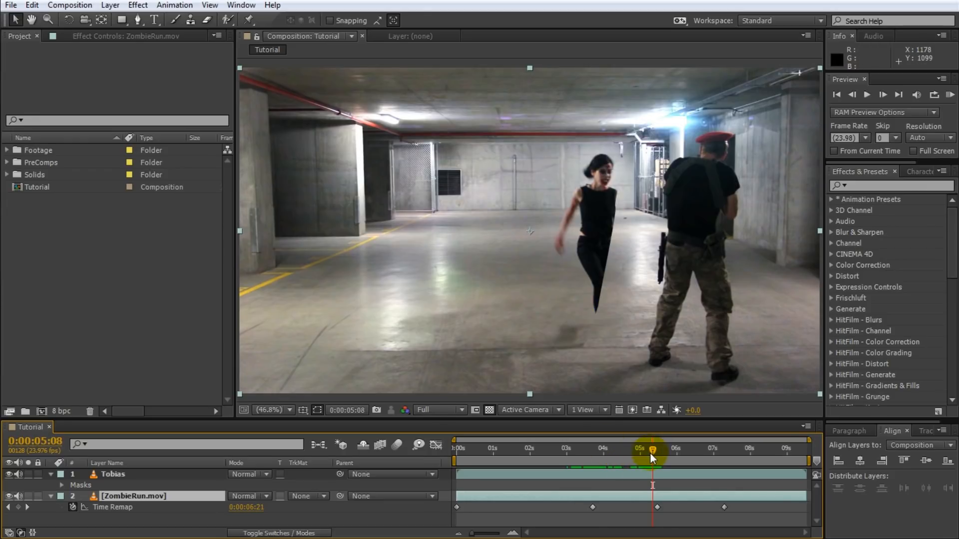
{"action": "left_click_drag", "start_coordinate": [653, 449], "coordinate": [575, 450]}
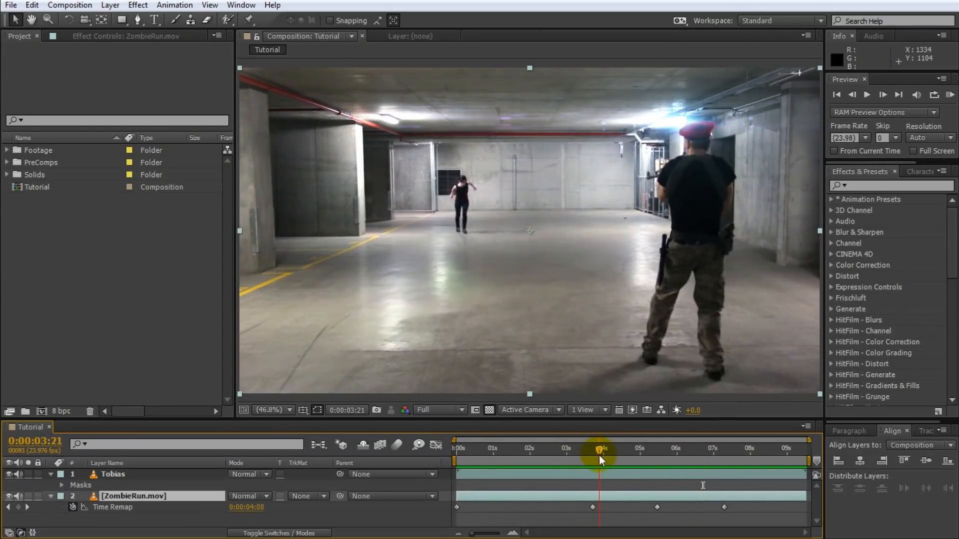
{"action": "left_click_drag", "start_coordinate": [598, 452], "coordinate": [641, 451]}
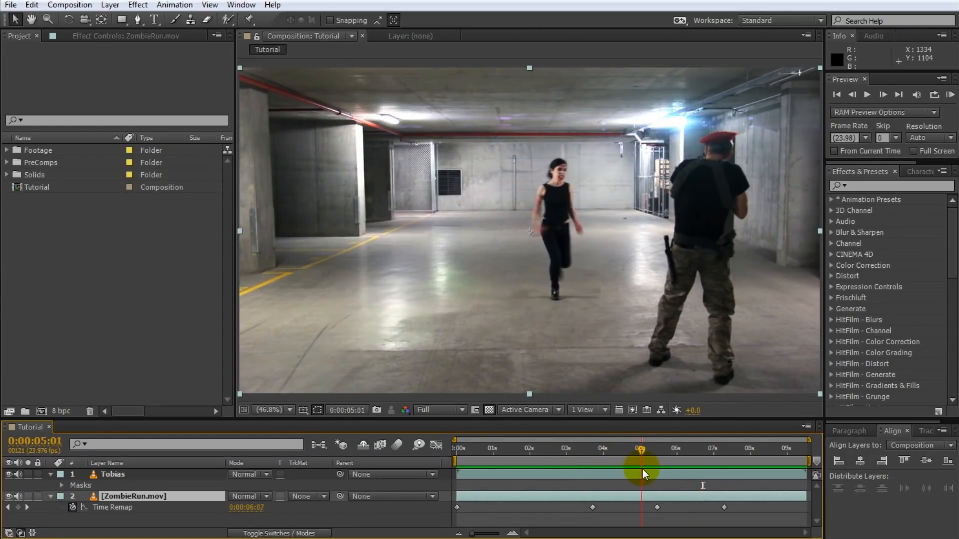